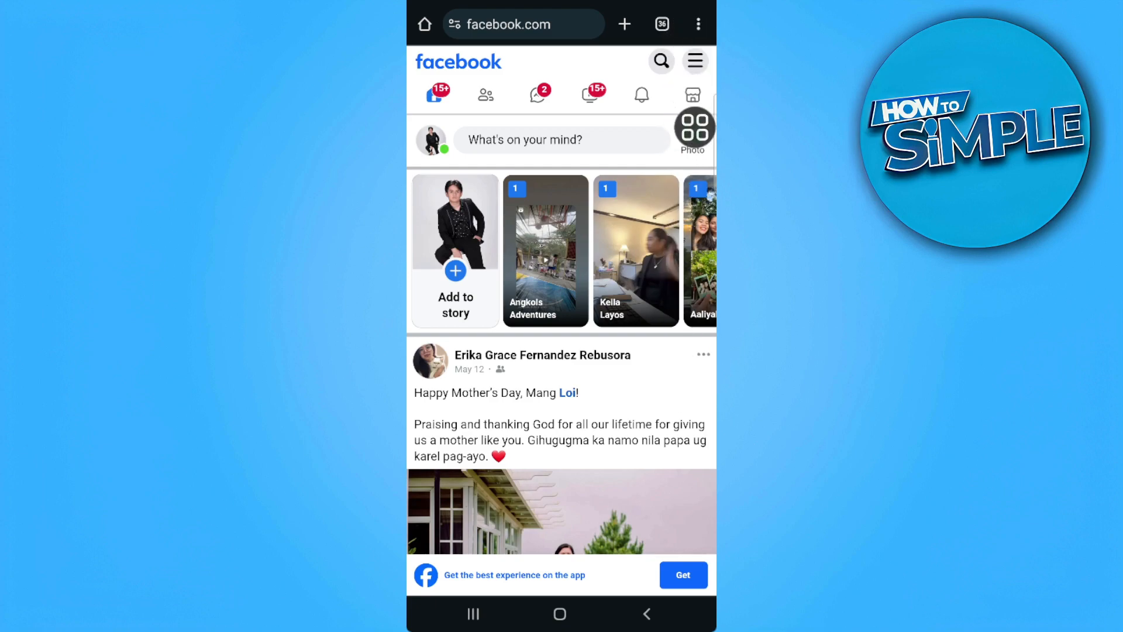
# - Go to the Messages page from the news feed header
pyautogui.click(697, 23)
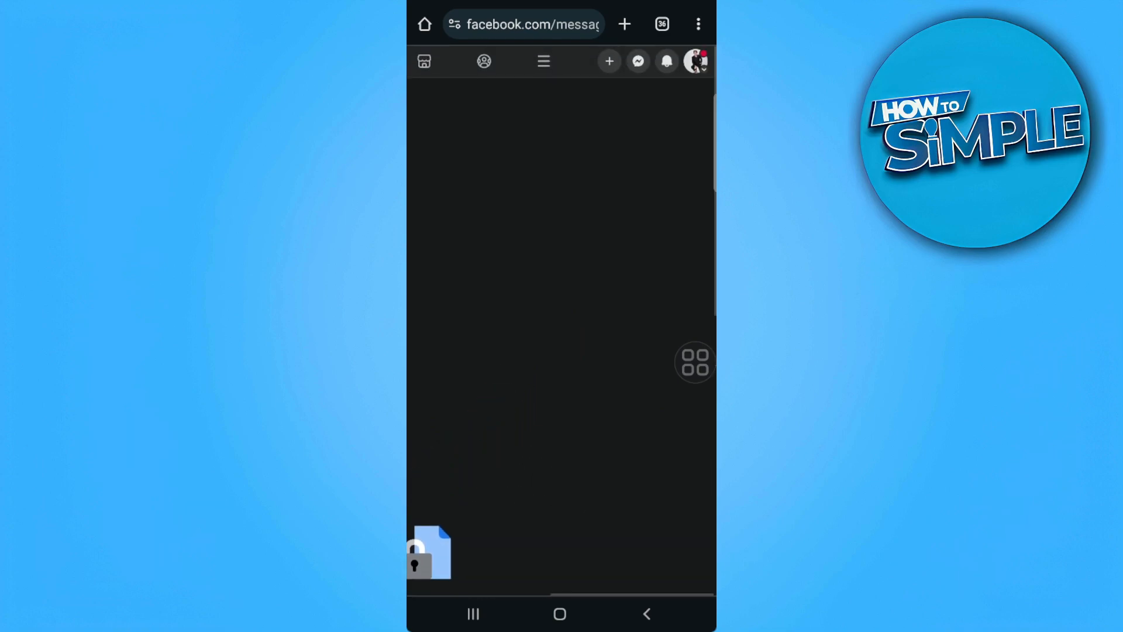
# - Show the chat list and reveal more options for the EVAS Tindahan group chat
pyautogui.click(639, 61)
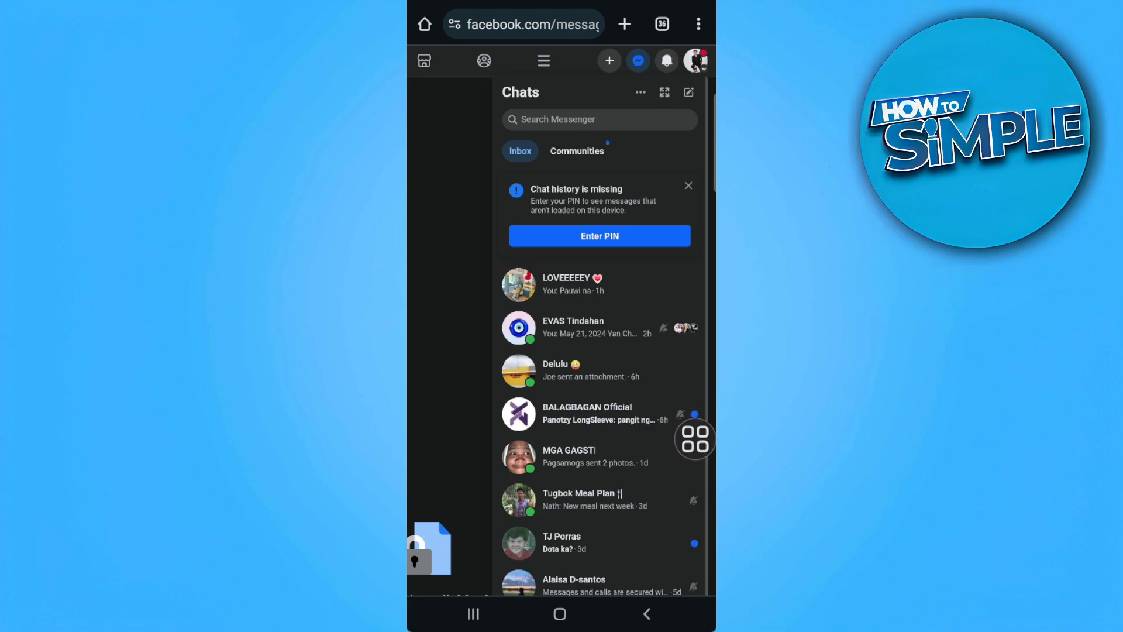
pyautogui.scroll(-3)
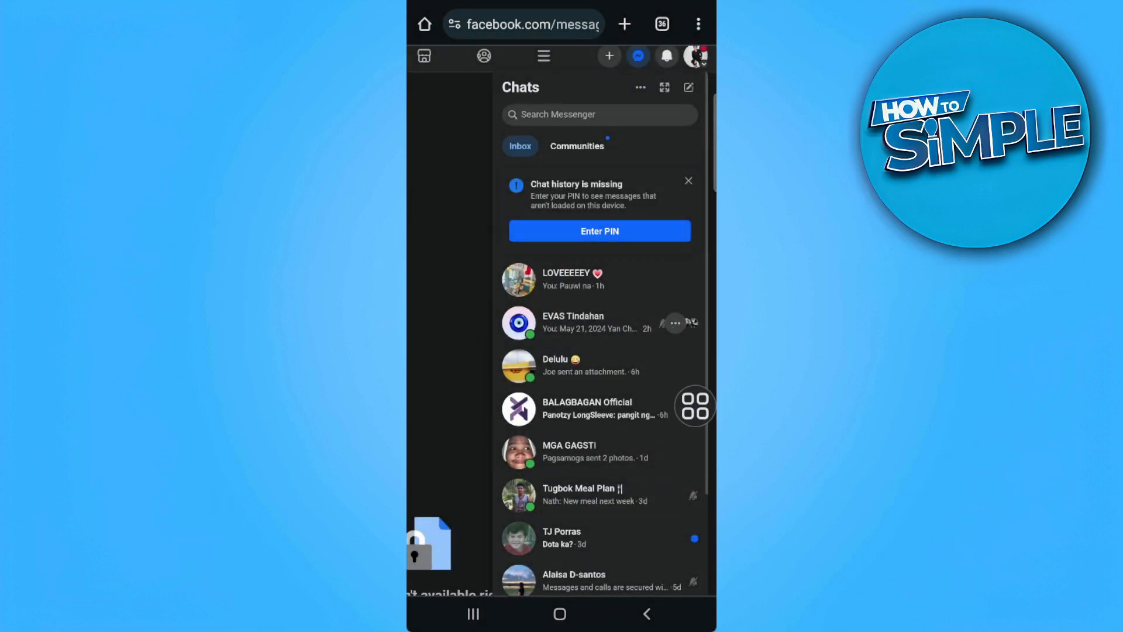
pyautogui.click(674, 321)
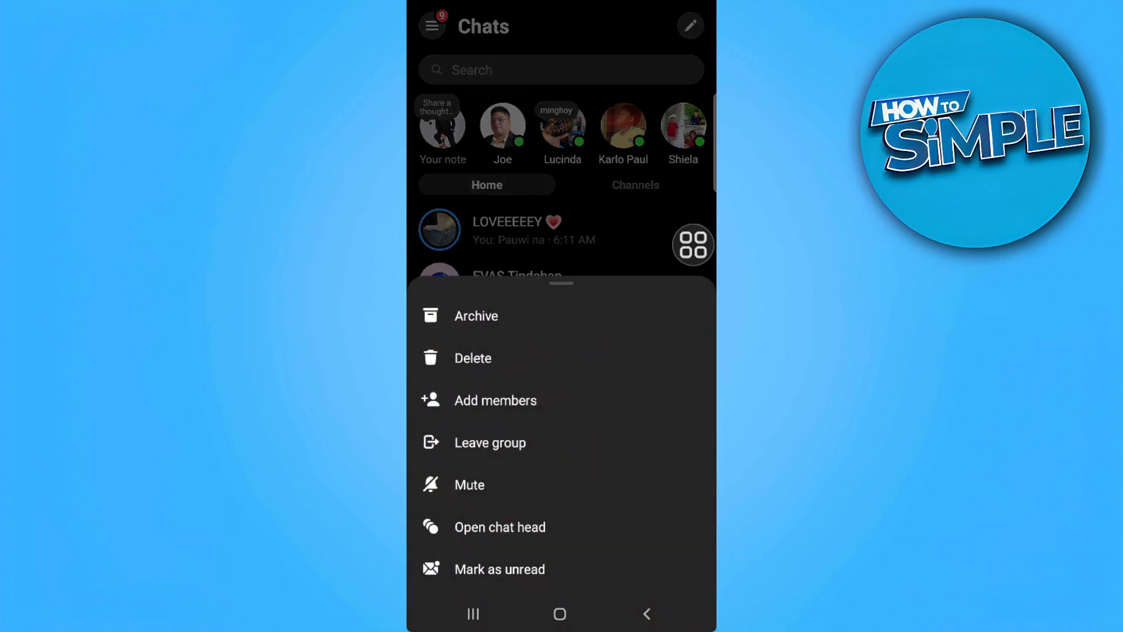
# - Start muting the group chat and choose the 'Until I change it' duration
pyautogui.click(469, 484)
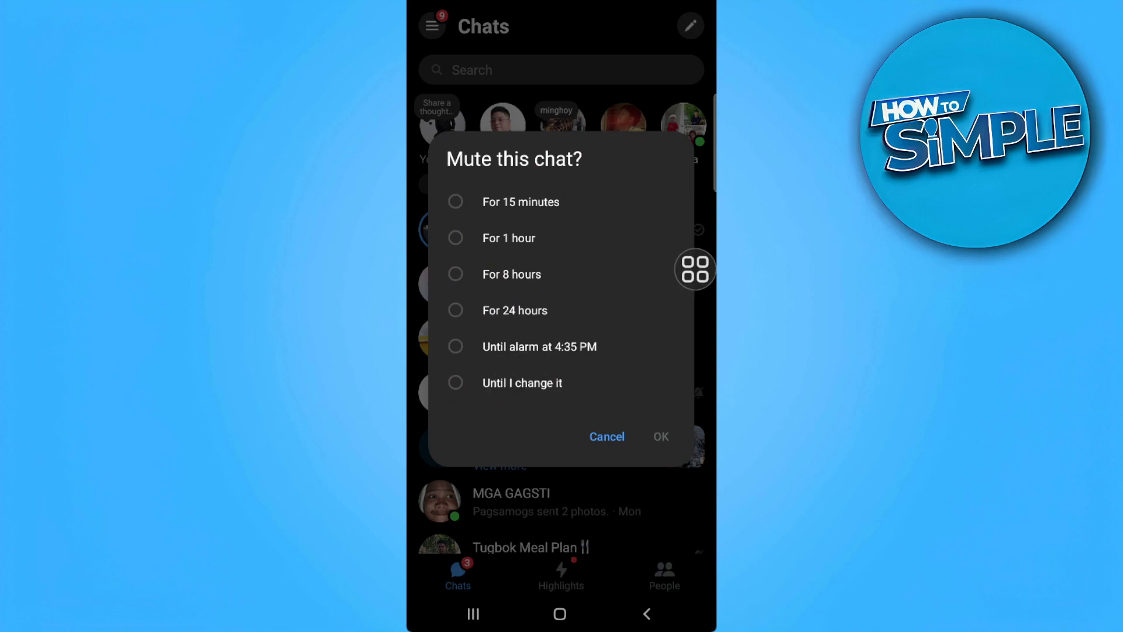
pyautogui.click(455, 383)
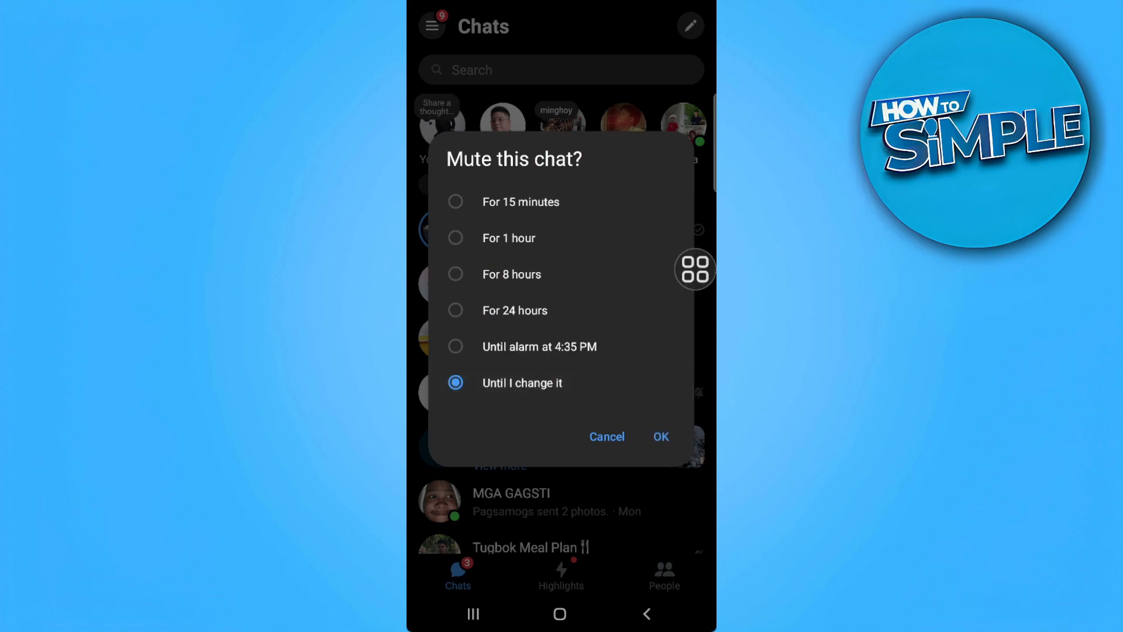